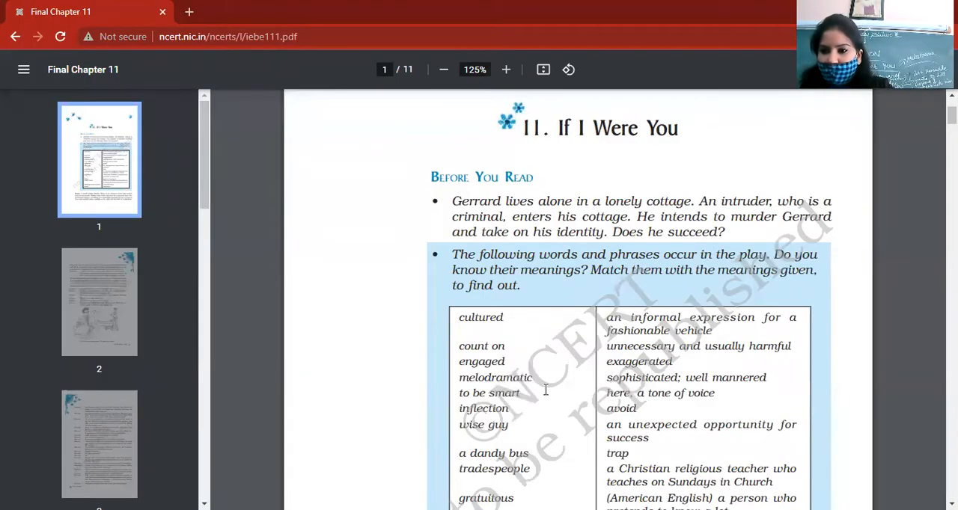
{"action": "mouse_move", "coordinate": [314, 105]}
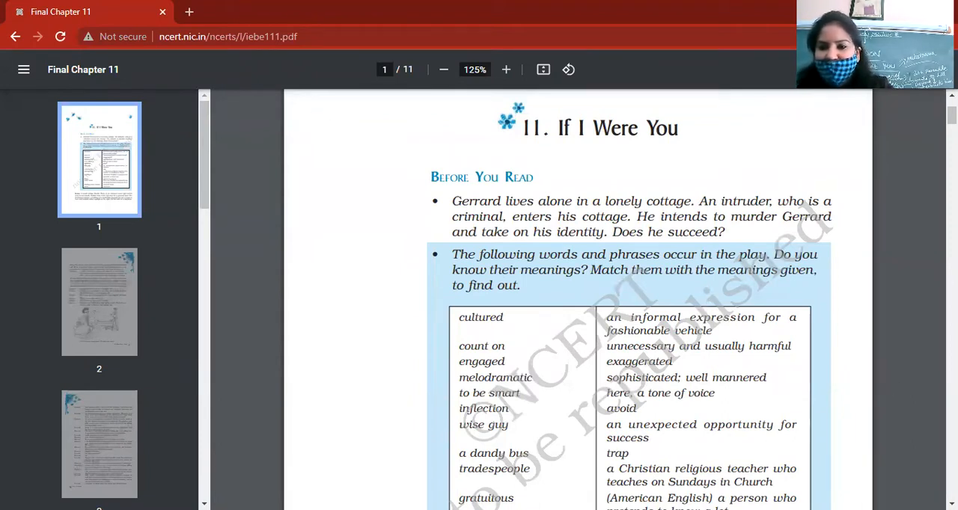
{"action": "mouse_move", "coordinate": [68, 452]}
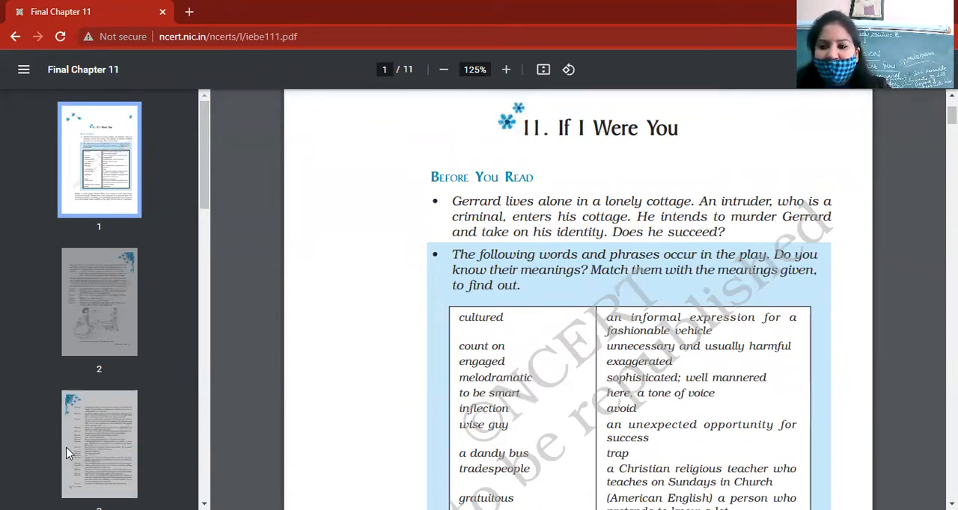
{"action": "mouse_move", "coordinate": [73, 449]}
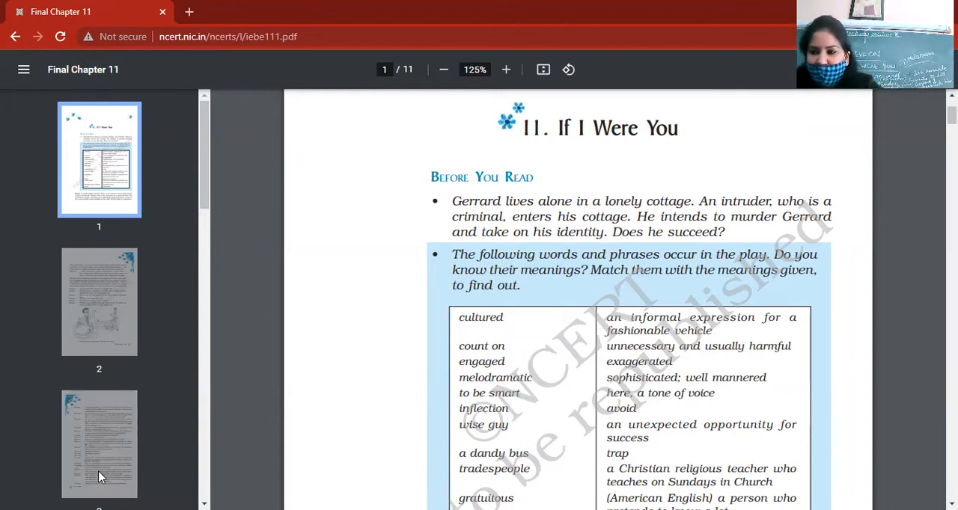
{"action": "scroll", "scroll_direction": "down", "scroll_amount": 3}
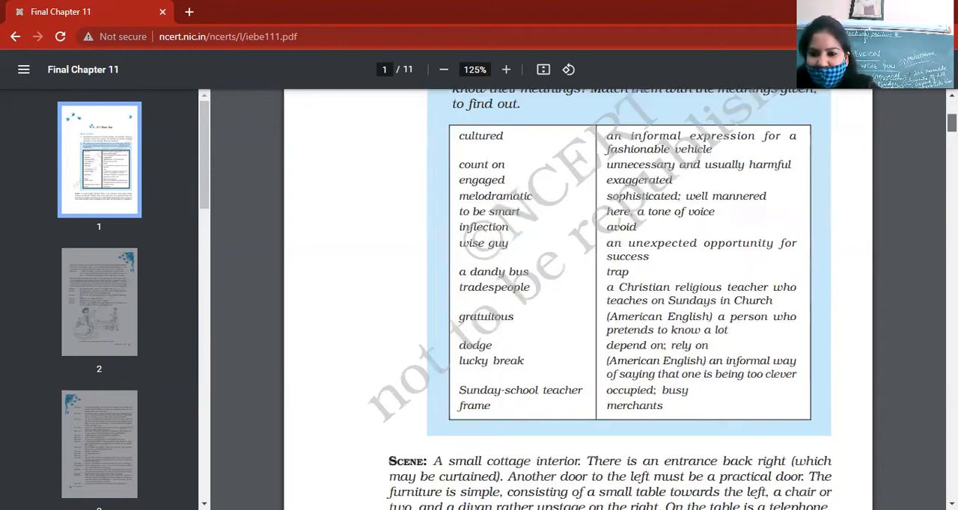
{"action": "scroll", "scroll_direction": "down", "scroll_amount": 3}
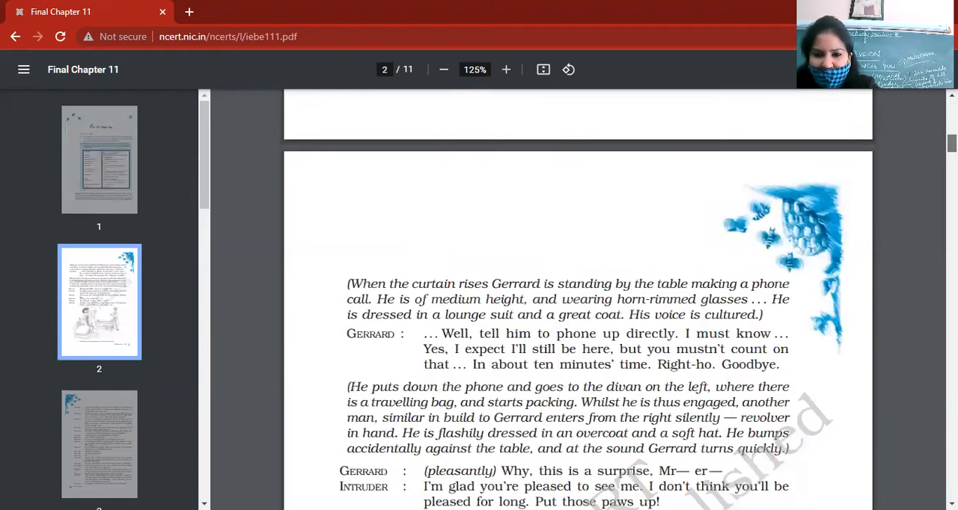
{"action": "scroll", "scroll_direction": "down", "scroll_amount": 3}
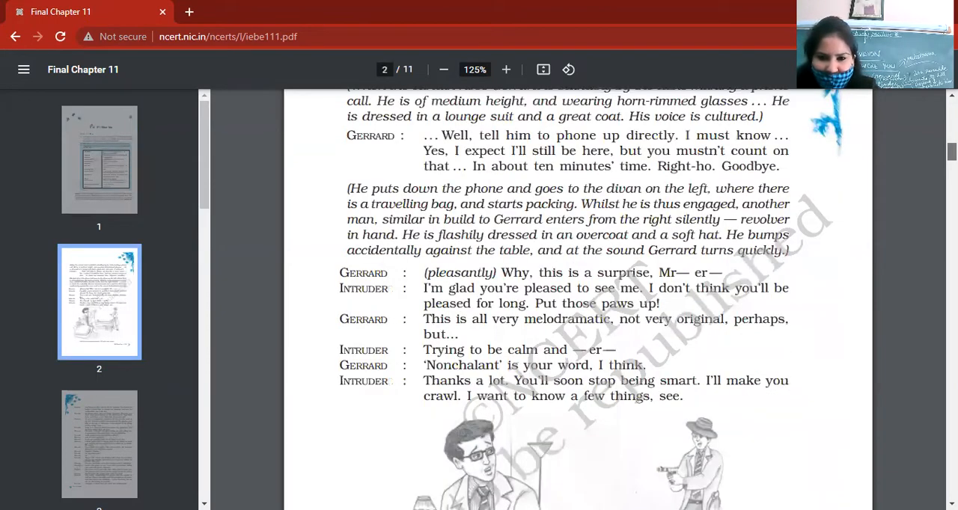
{"action": "scroll", "scroll_direction": "down", "scroll_amount": 3}
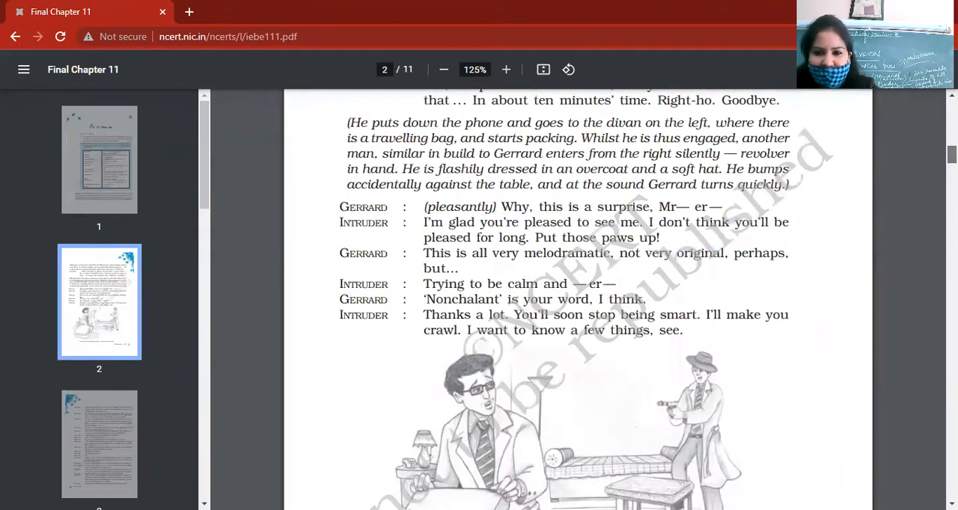
{"action": "scroll", "scroll_direction": "up", "scroll_amount": 3}
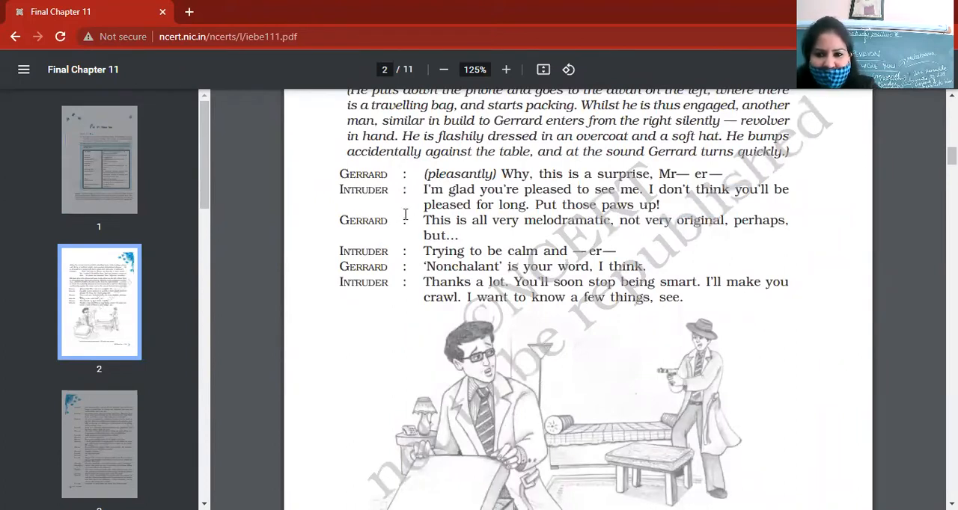
{"action": "mouse_move", "coordinate": [592, 189]}
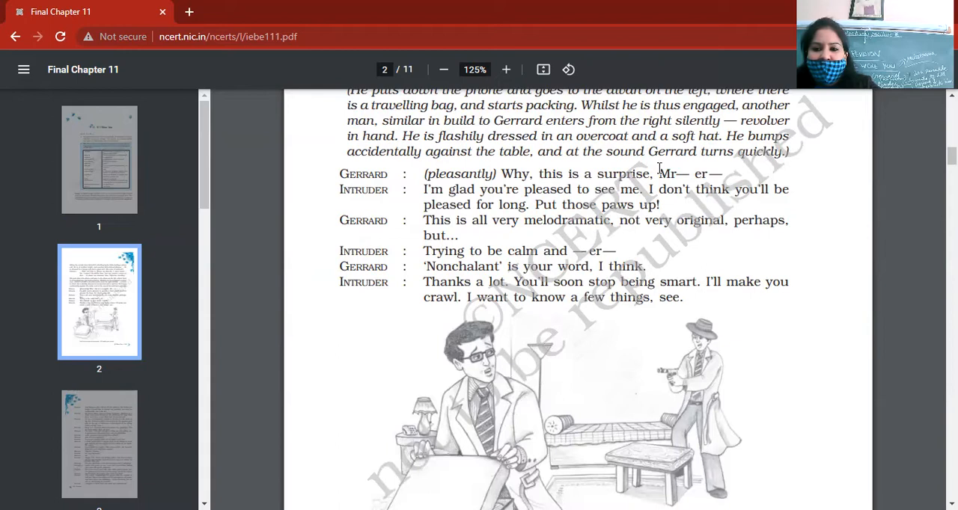
{"action": "mouse_move", "coordinate": [588, 179]}
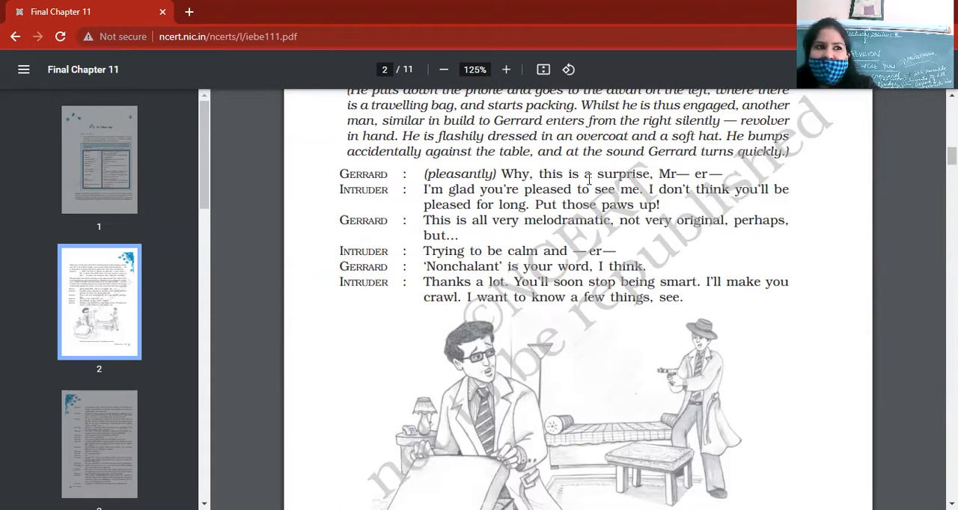
{"action": "mouse_move", "coordinate": [506, 188]}
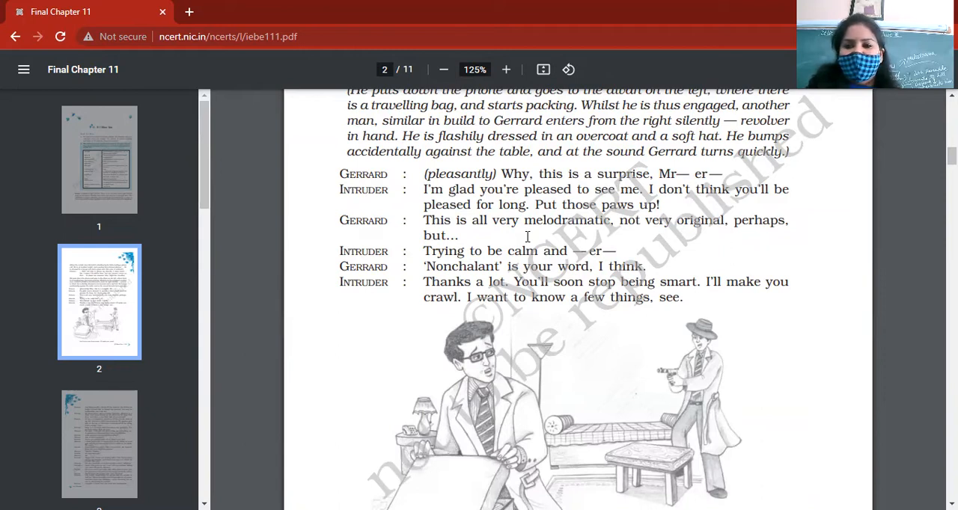
{"action": "mouse_move", "coordinate": [360, 352]}
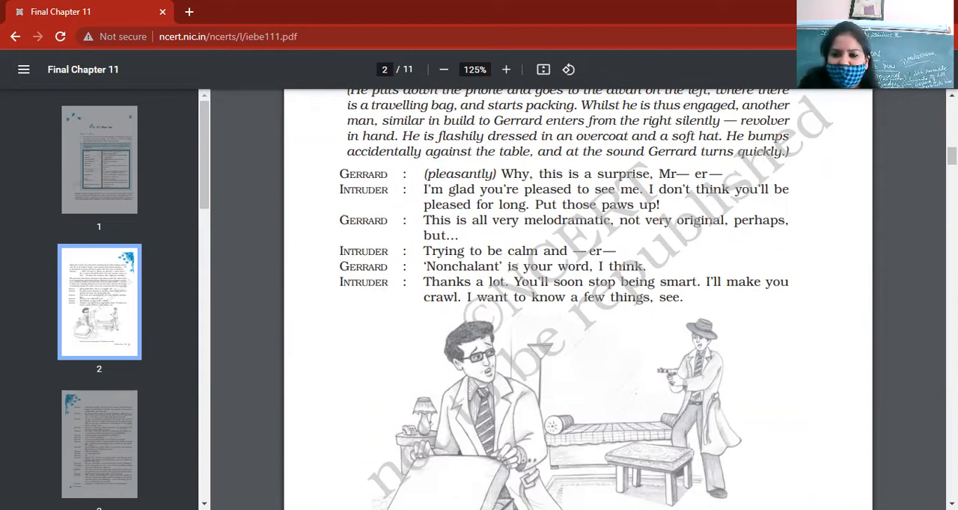
{"action": "scroll", "scroll_direction": "down", "scroll_amount": 3}
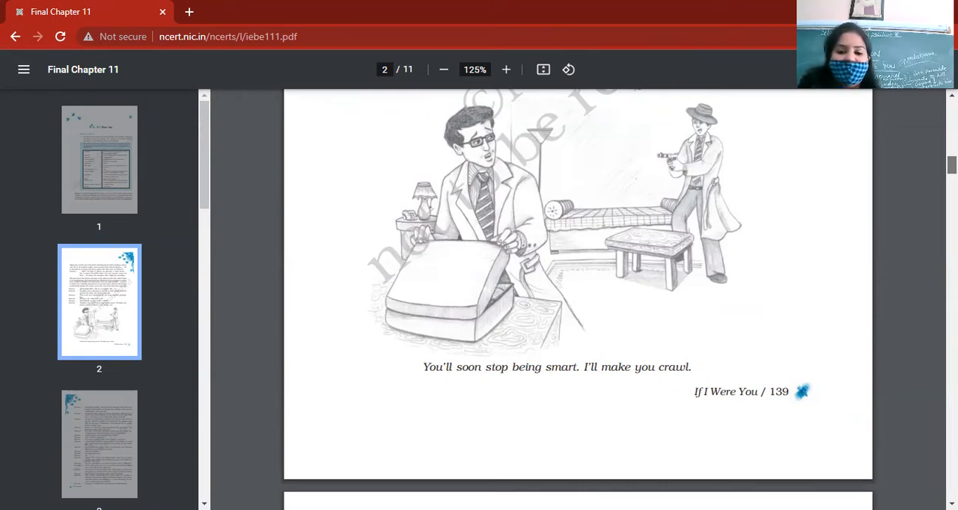
{"action": "scroll", "scroll_direction": "down", "scroll_amount": 3}
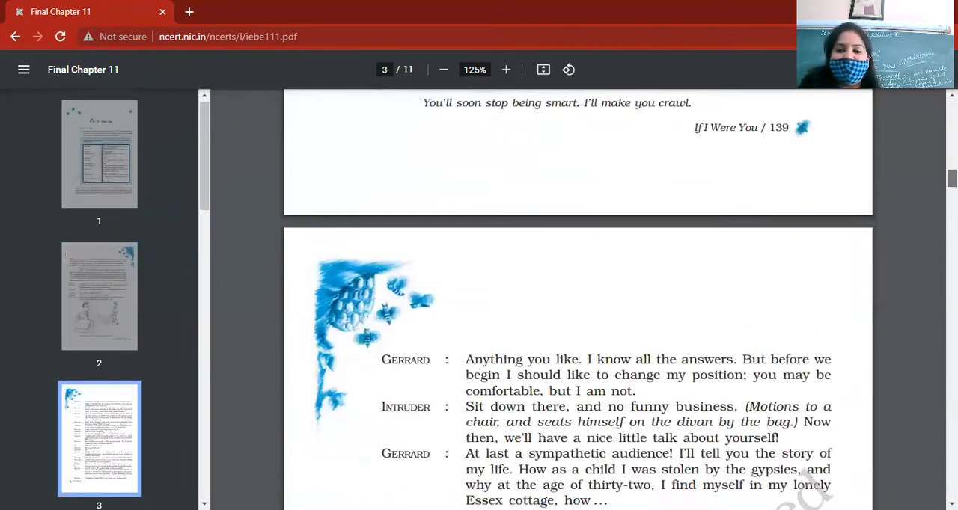
{"action": "scroll", "scroll_direction": "down", "scroll_amount": 3}
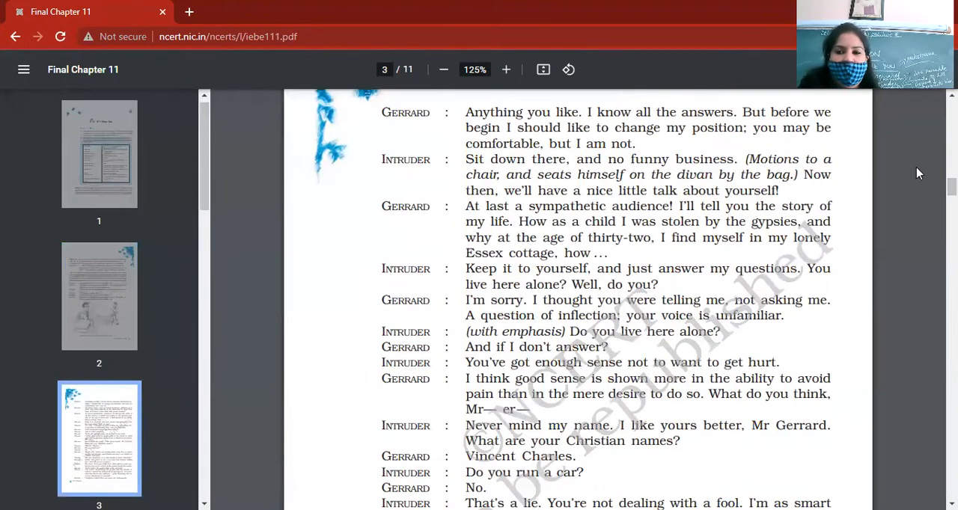
{"action": "mouse_move", "coordinate": [501, 168]}
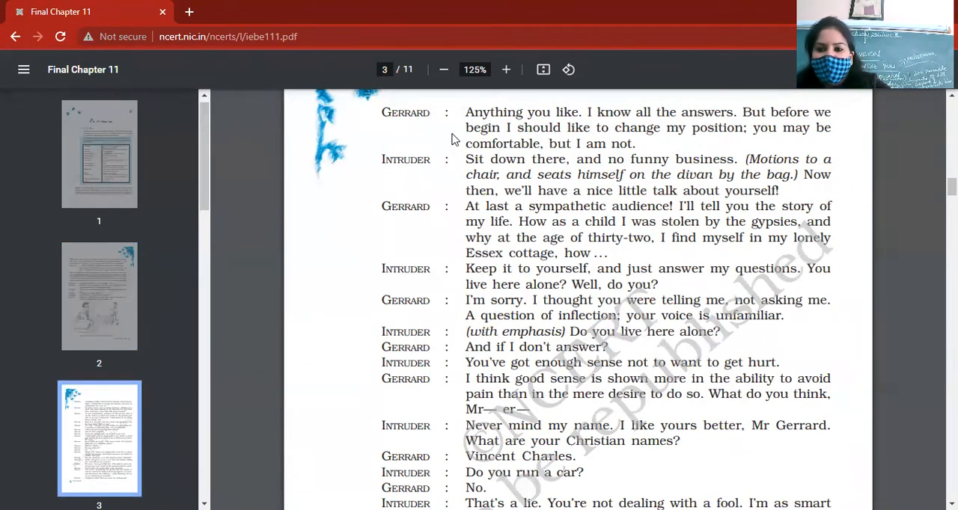
{"action": "mouse_move", "coordinate": [389, 285]}
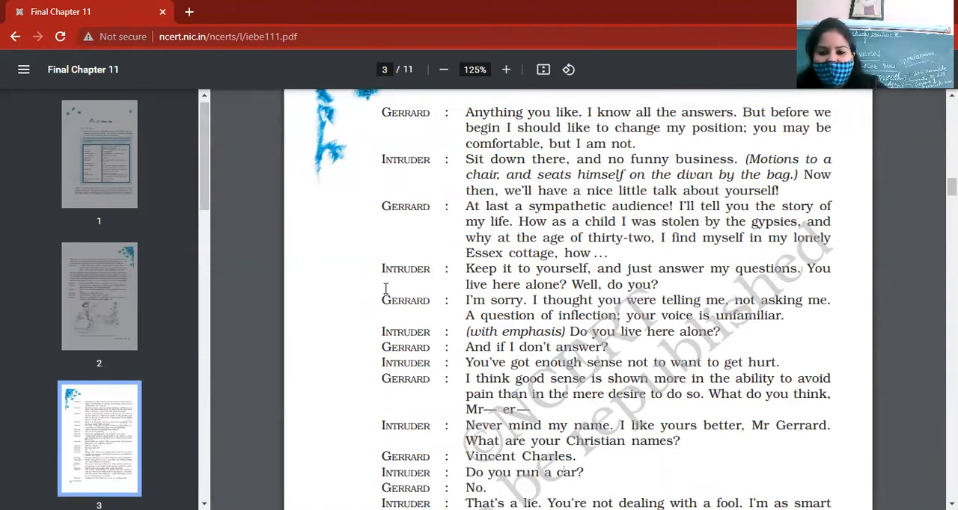
{"action": "mouse_move", "coordinate": [410, 291]}
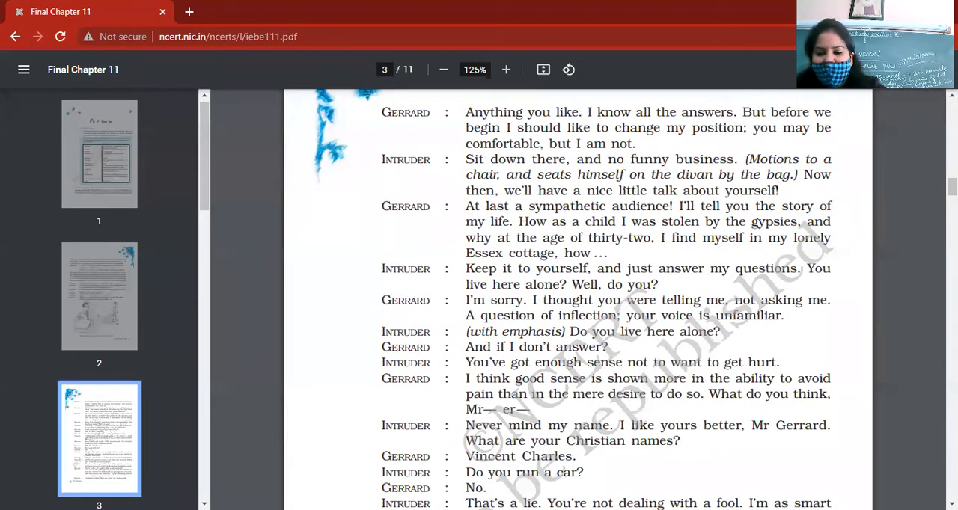
{"action": "scroll", "scroll_direction": "down", "scroll_amount": 3}
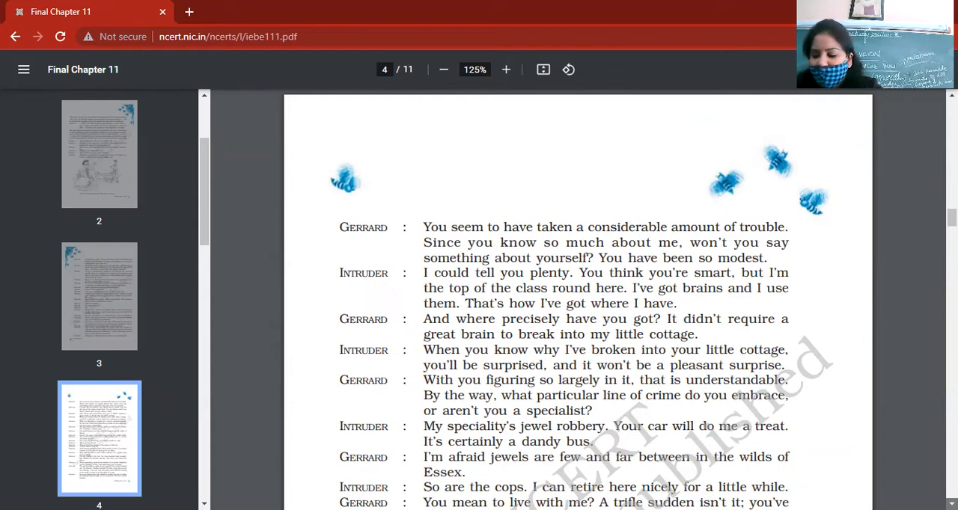
{"action": "scroll", "scroll_direction": "up", "scroll_amount": 3}
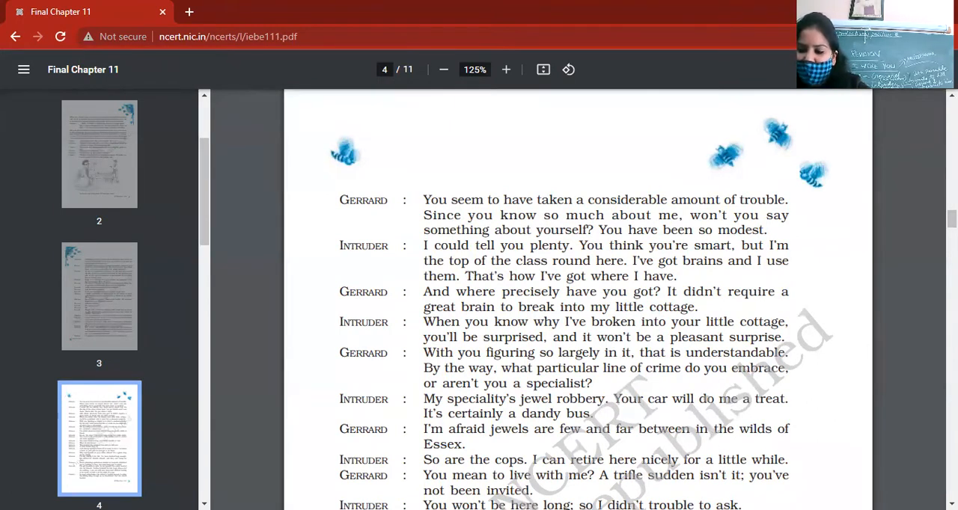
{"action": "scroll", "scroll_direction": "down", "scroll_amount": 3}
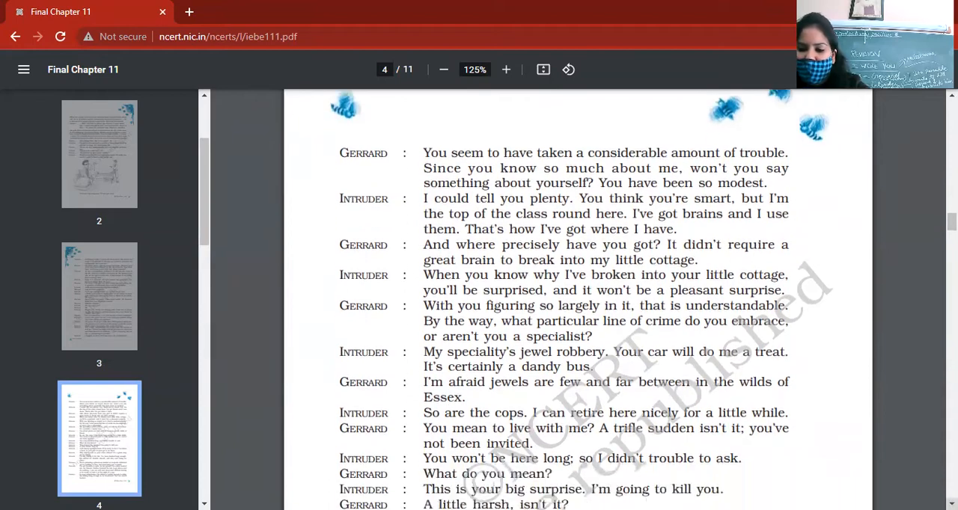
{"action": "scroll", "scroll_direction": "down", "scroll_amount": 3}
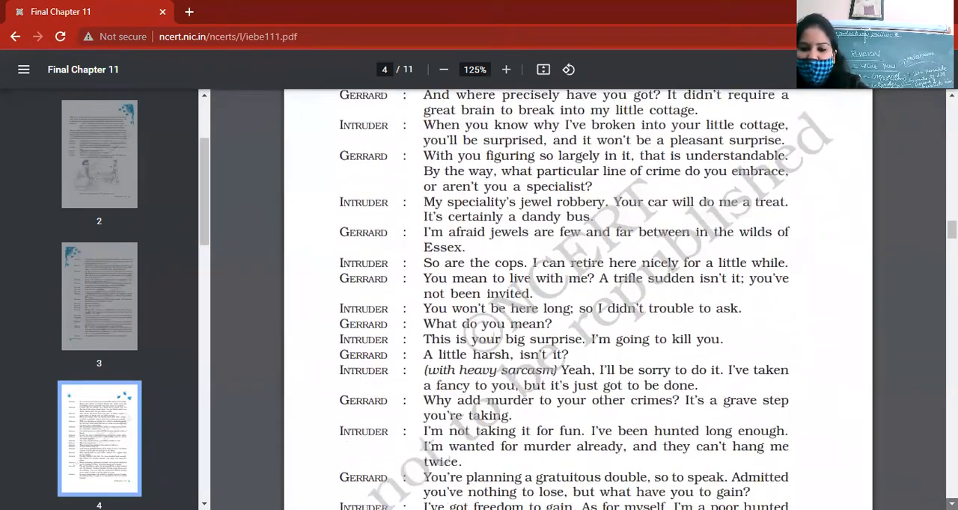
{"action": "scroll", "scroll_direction": "down", "scroll_amount": 3}
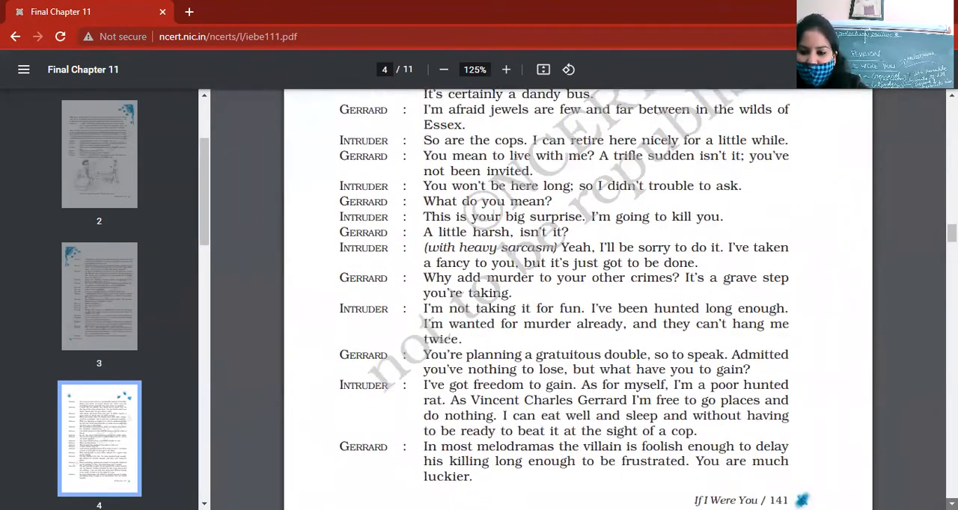
{"action": "scroll", "scroll_direction": "down", "scroll_amount": 3}
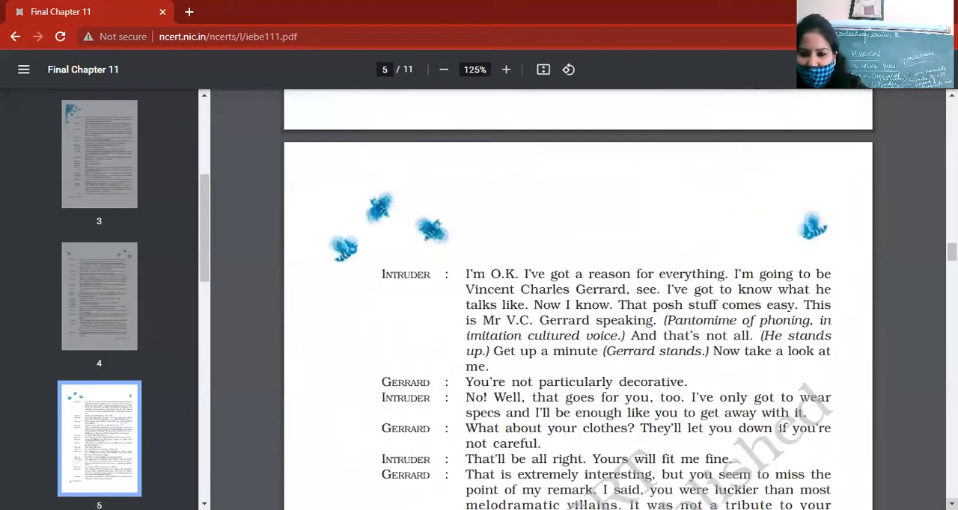
{"action": "scroll", "scroll_direction": "down", "scroll_amount": 3}
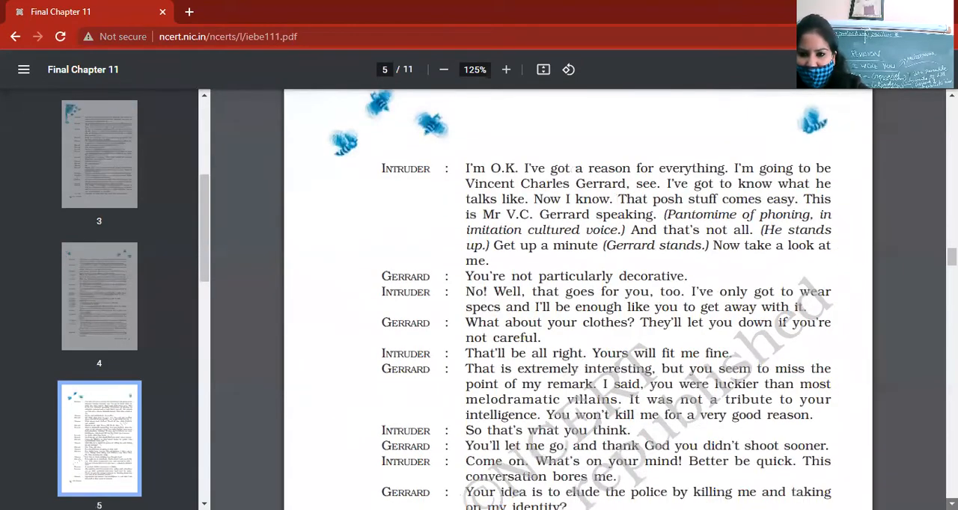
{"action": "scroll", "scroll_direction": "down", "scroll_amount": 3}
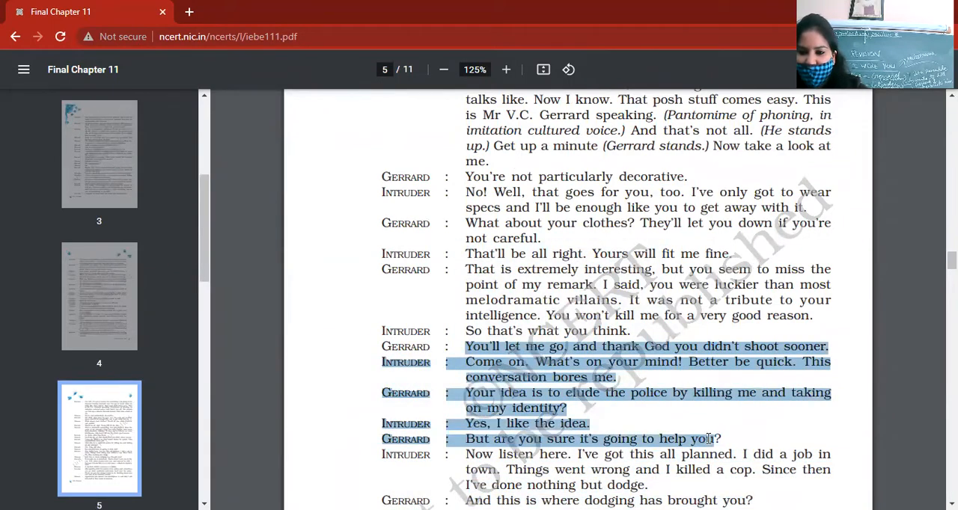
{"action": "mouse_move", "coordinate": [3, 329]}
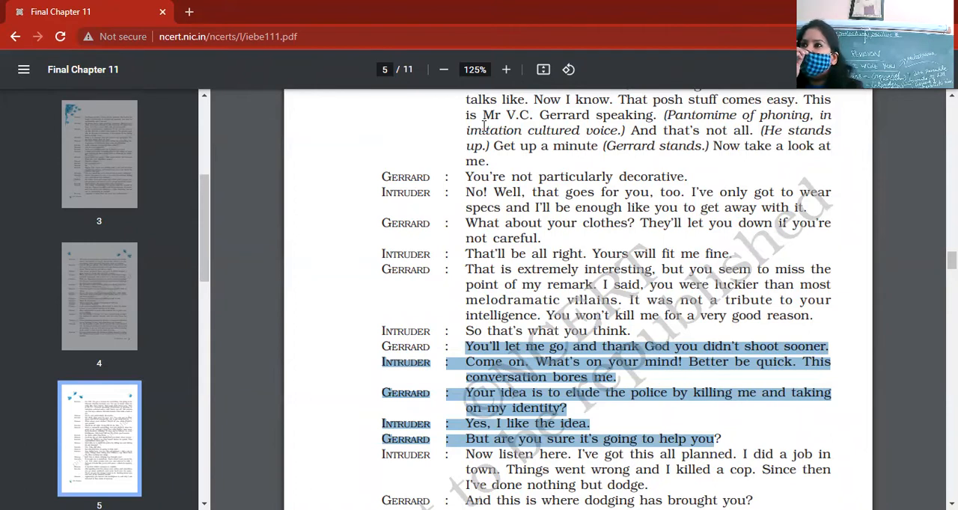
{"action": "mouse_move", "coordinate": [440, 132]}
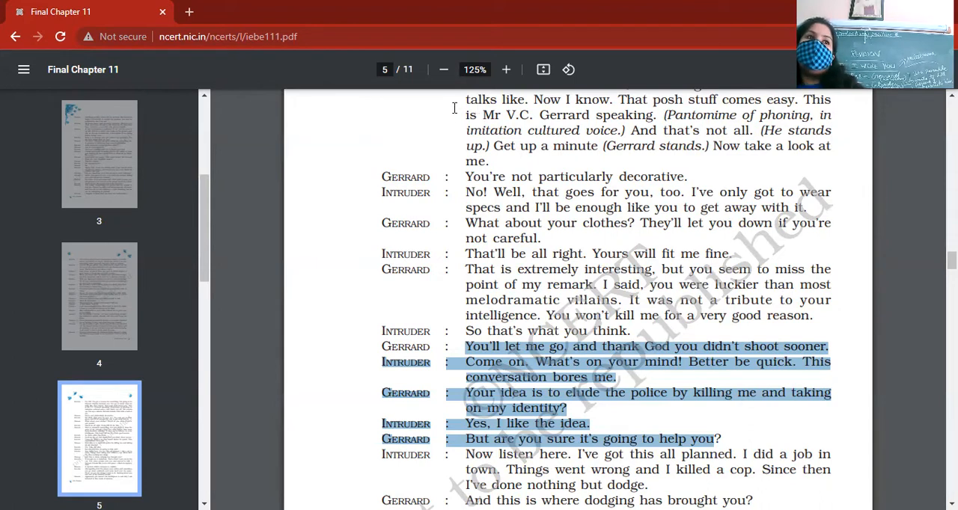
{"action": "mouse_move", "coordinate": [431, 117]}
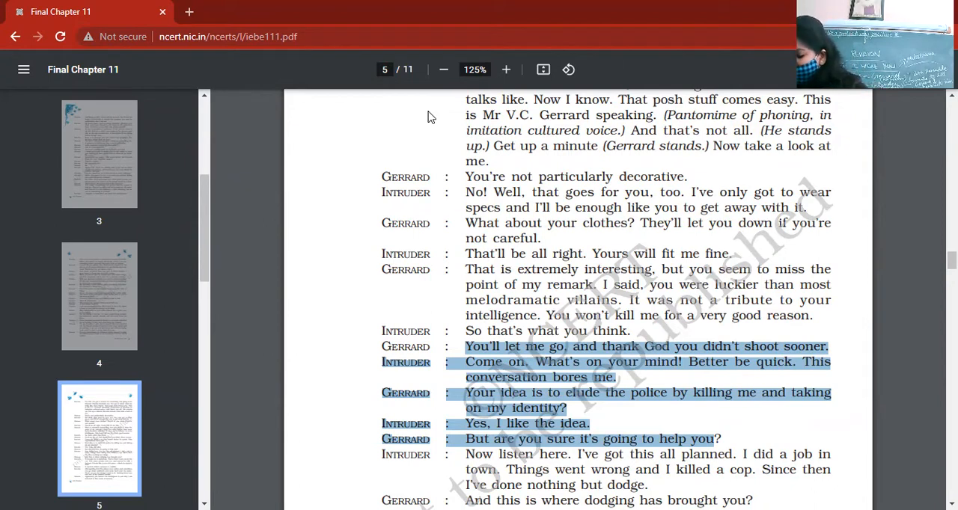
{"action": "mouse_move", "coordinate": [417, 105]}
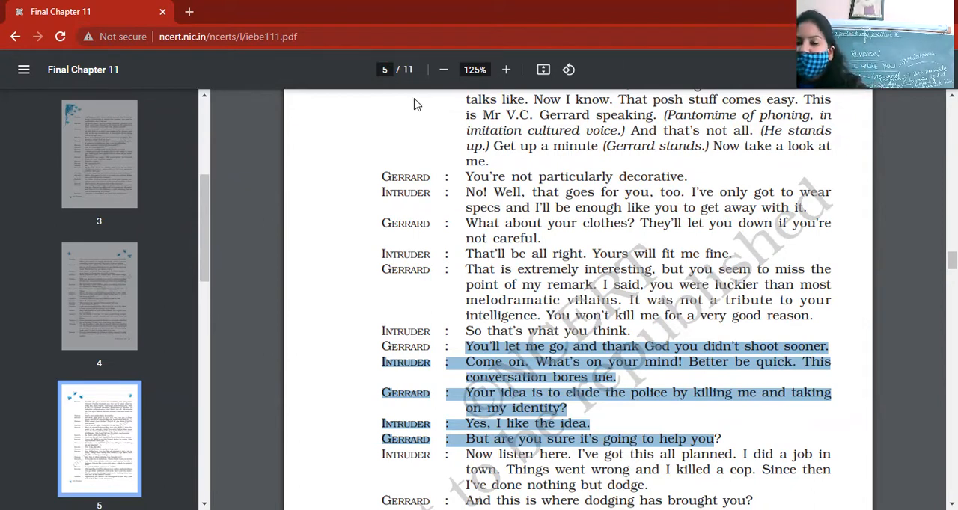
{"action": "mouse_move", "coordinate": [156, 99]}
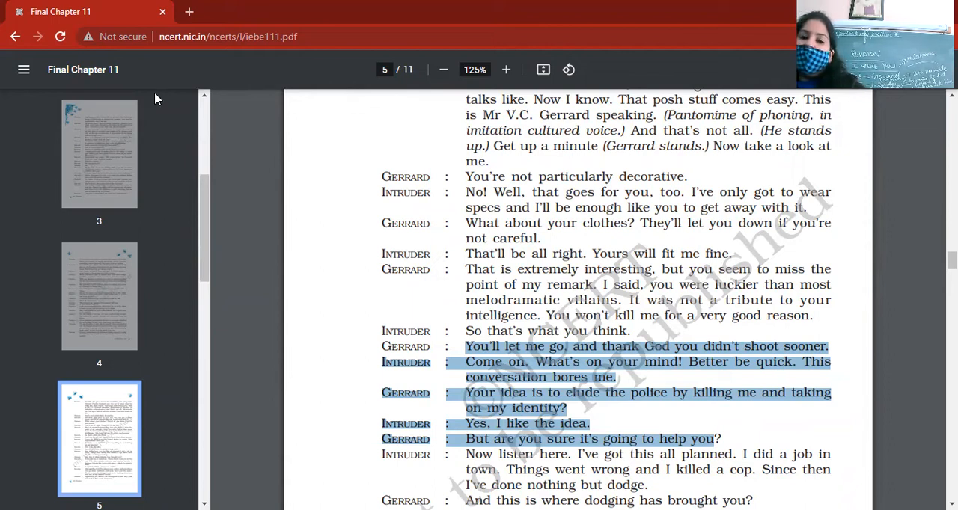
{"action": "mouse_move", "coordinate": [206, 66]}
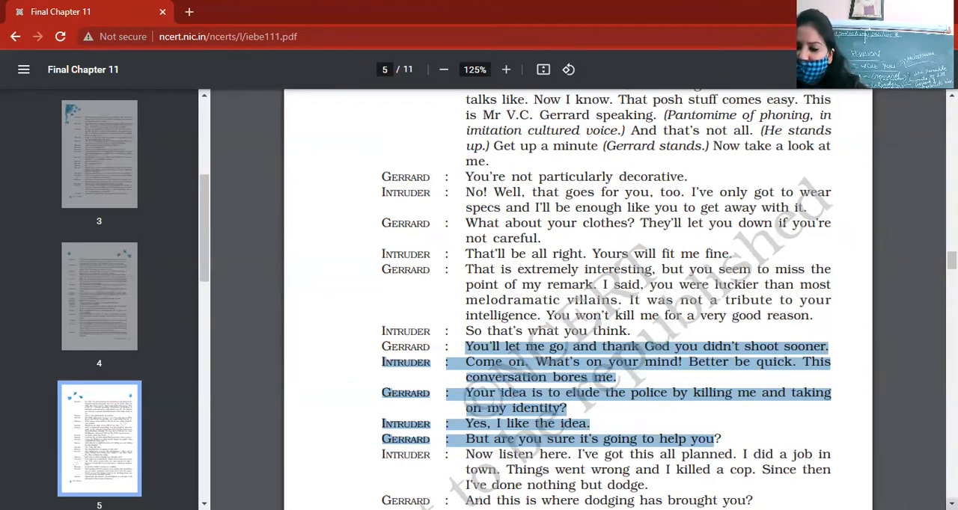
{"action": "scroll", "scroll_direction": "down", "scroll_amount": 3}
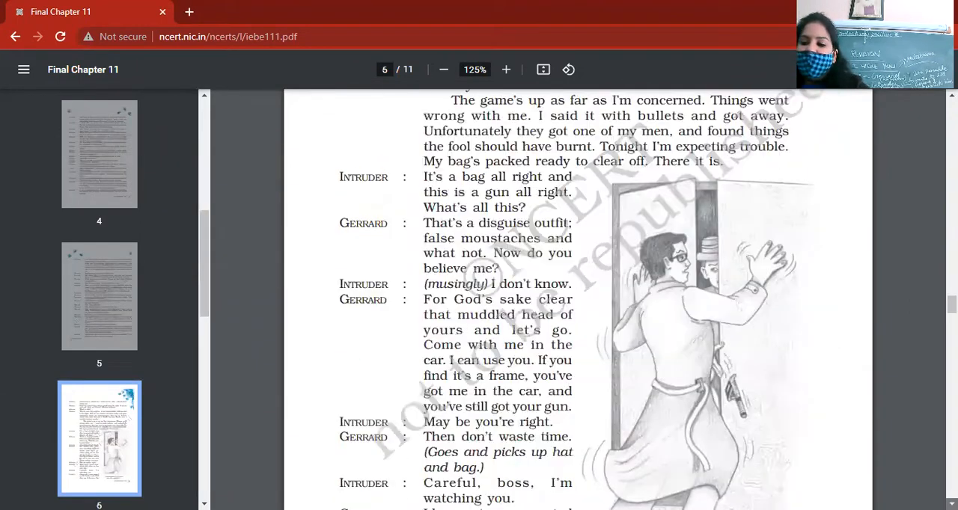
{"action": "scroll", "scroll_direction": "down", "scroll_amount": 3}
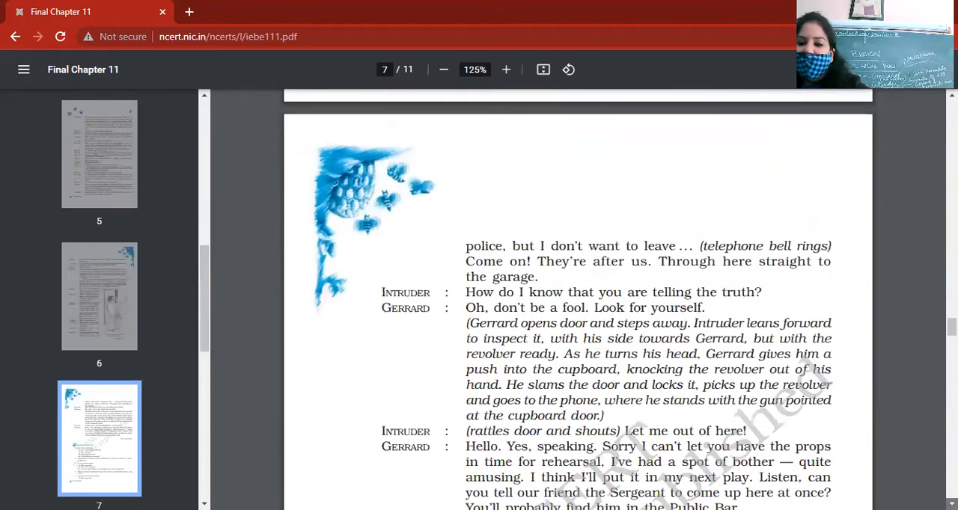
{"action": "scroll", "scroll_direction": "down", "scroll_amount": 3}
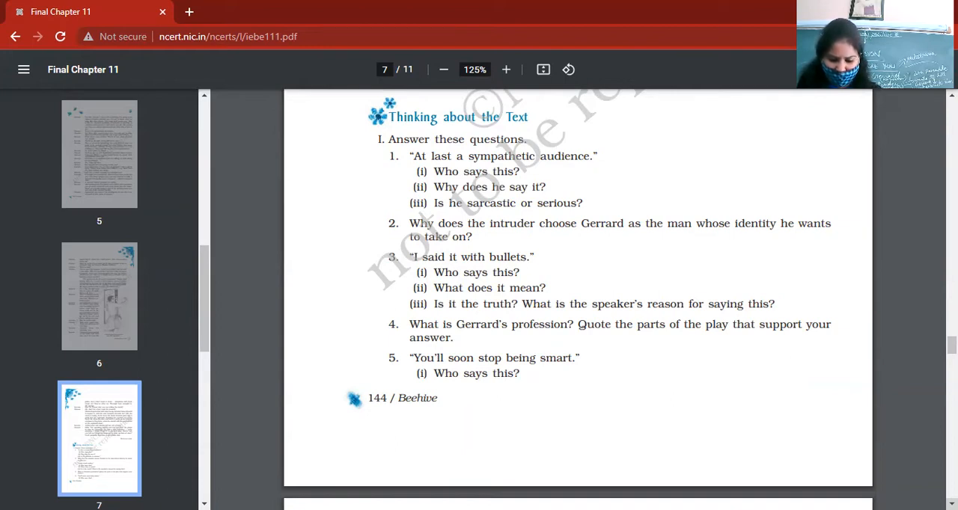
{"action": "mouse_move", "coordinate": [515, 443]}
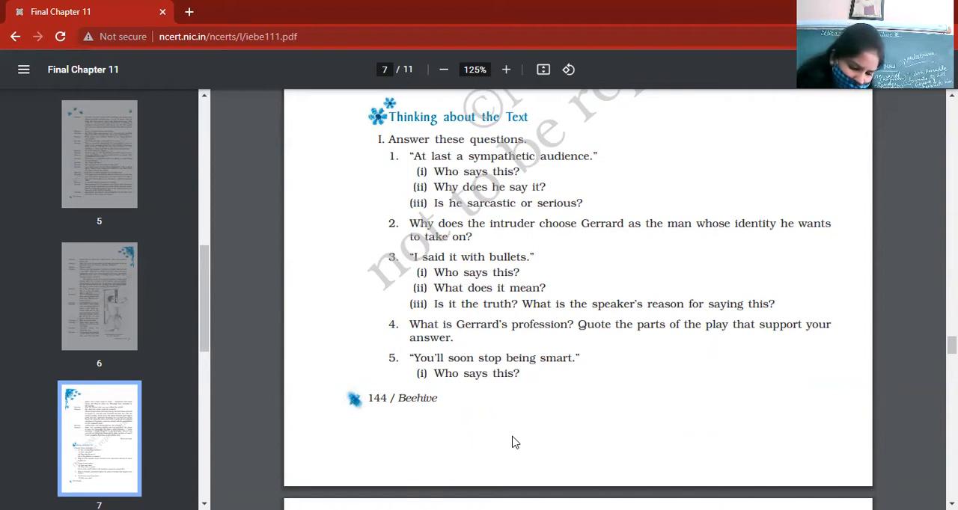
{"action": "mouse_move", "coordinate": [503, 440]}
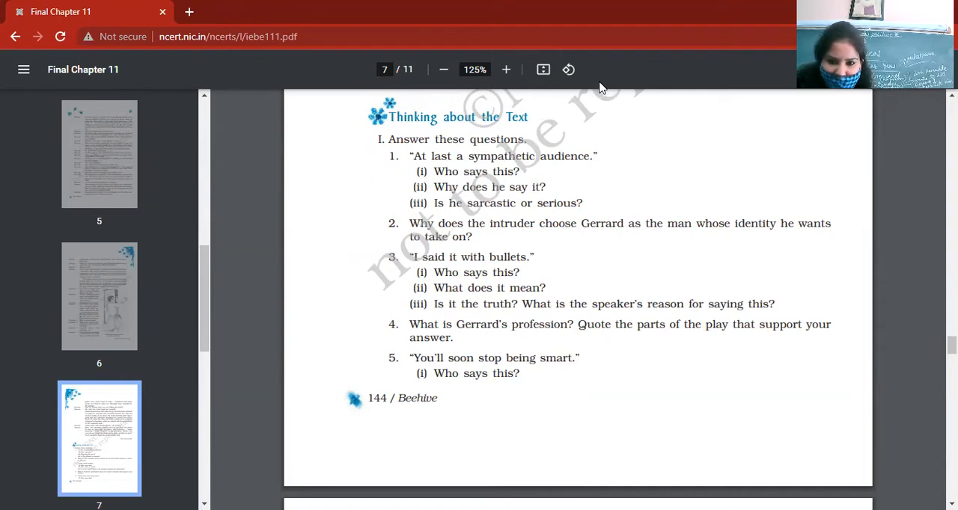
{"action": "mouse_move", "coordinate": [570, 112]}
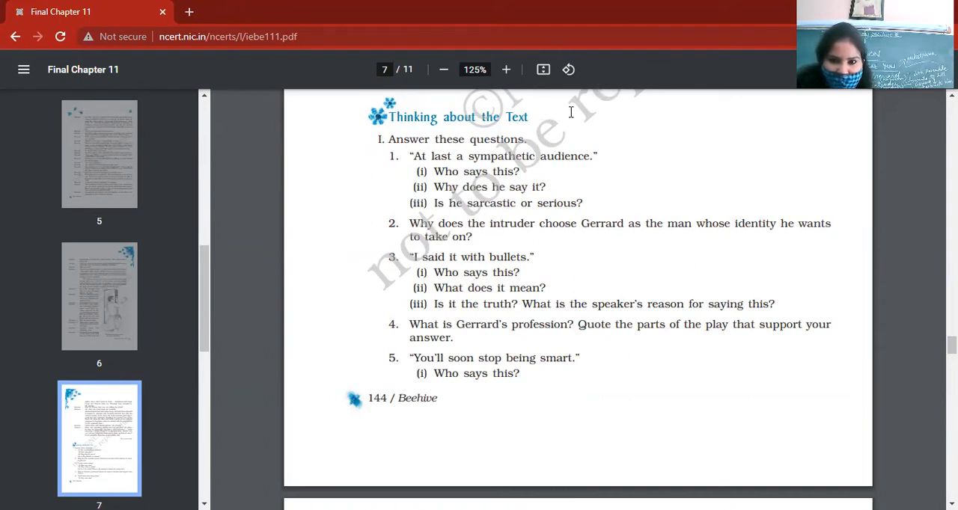
{"action": "mouse_move", "coordinate": [614, 128]}
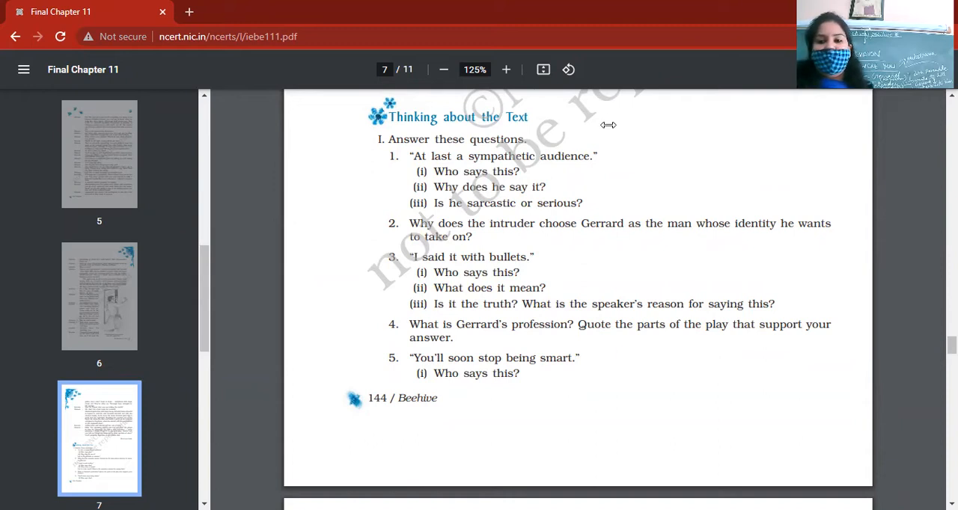
{"action": "mouse_move", "coordinate": [578, 147]}
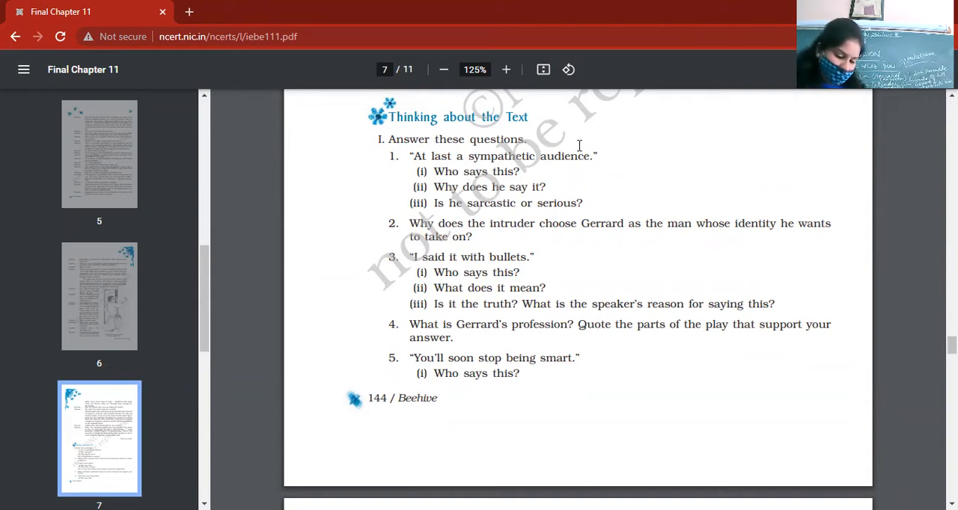
{"action": "mouse_move", "coordinate": [298, 142]}
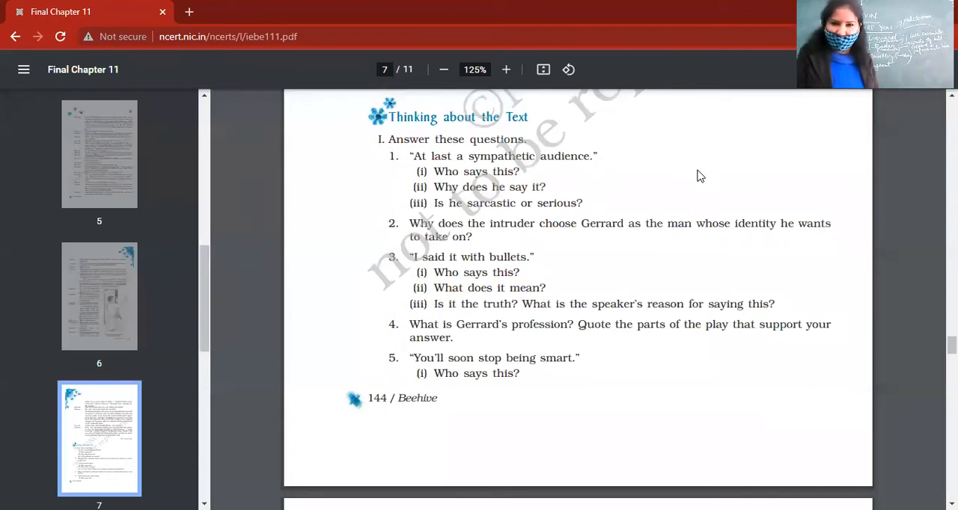
{"action": "mouse_move", "coordinate": [637, 322]}
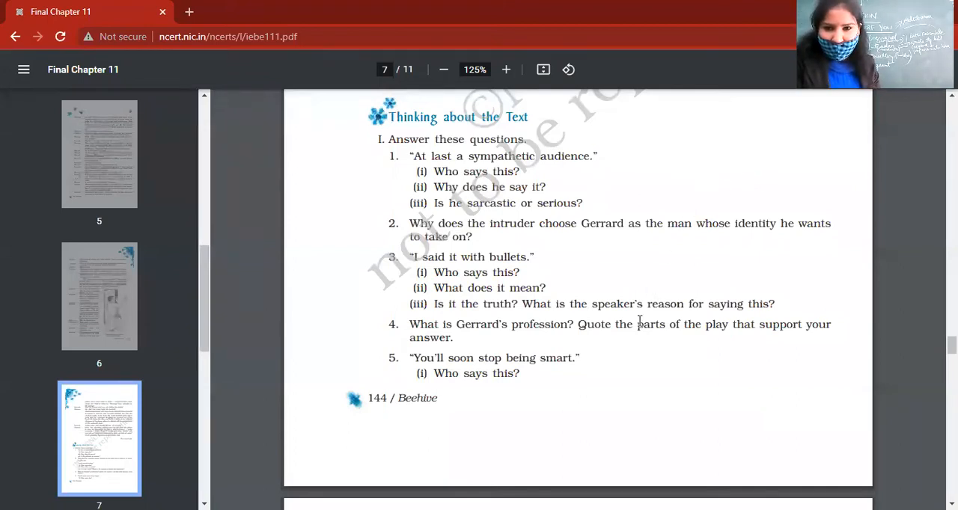
{"action": "mouse_move", "coordinate": [680, 69]}
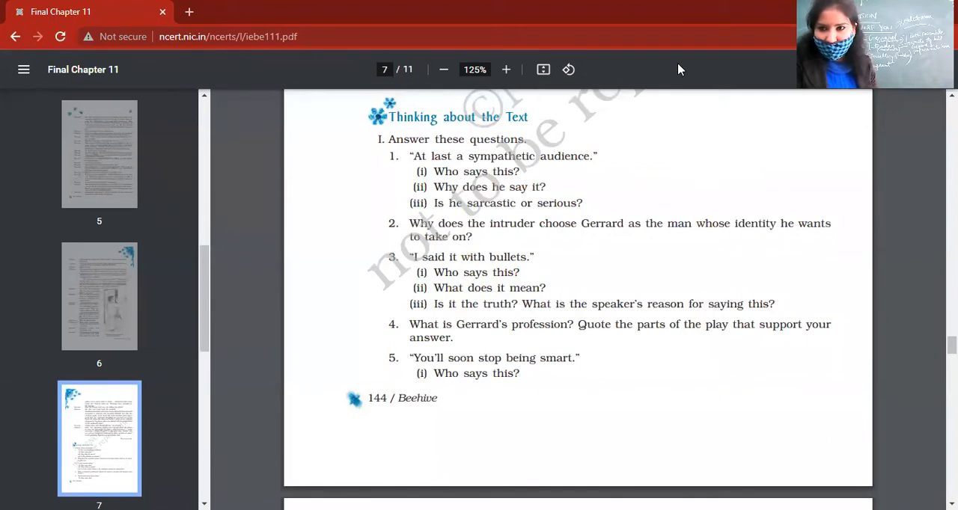
{"action": "scroll", "scroll_direction": "up", "scroll_amount": 3}
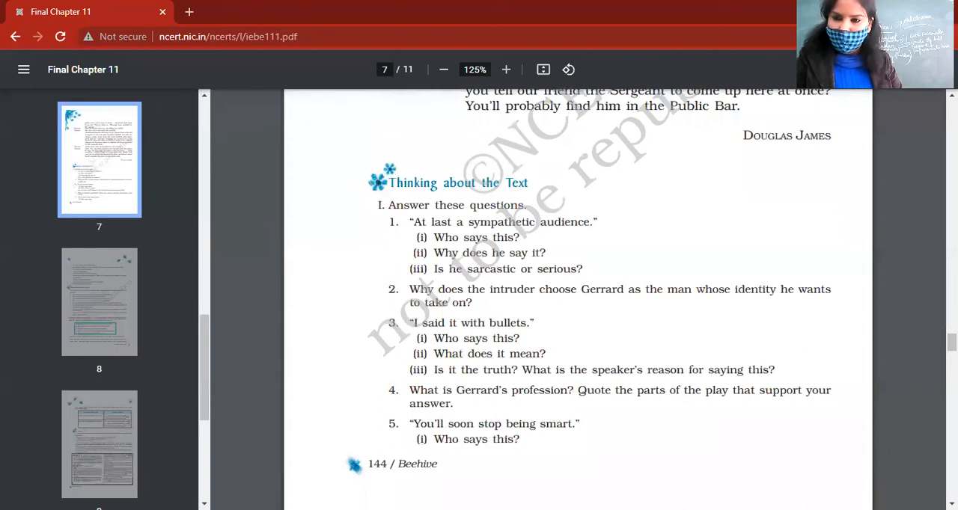
{"action": "mouse_move", "coordinate": [566, 249]}
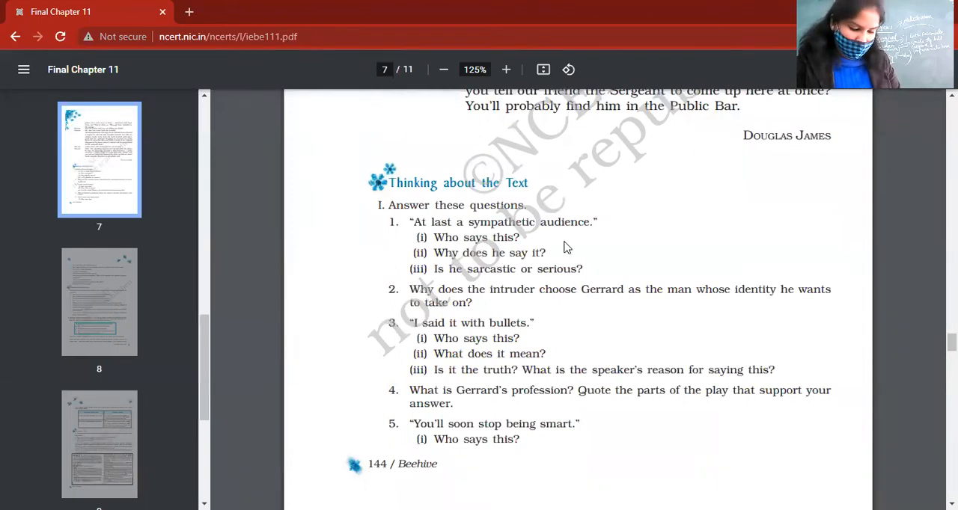